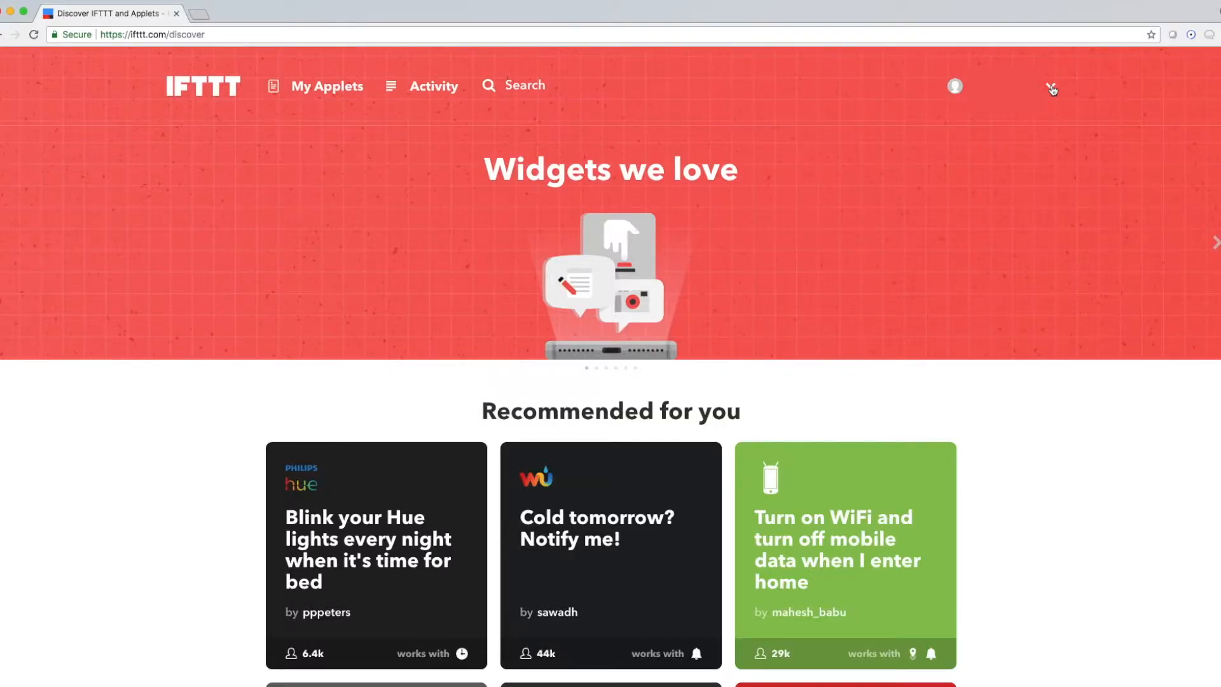
- Start a new applet from the account menu and begin choosing the 'this' trigger service
click(1049, 88)
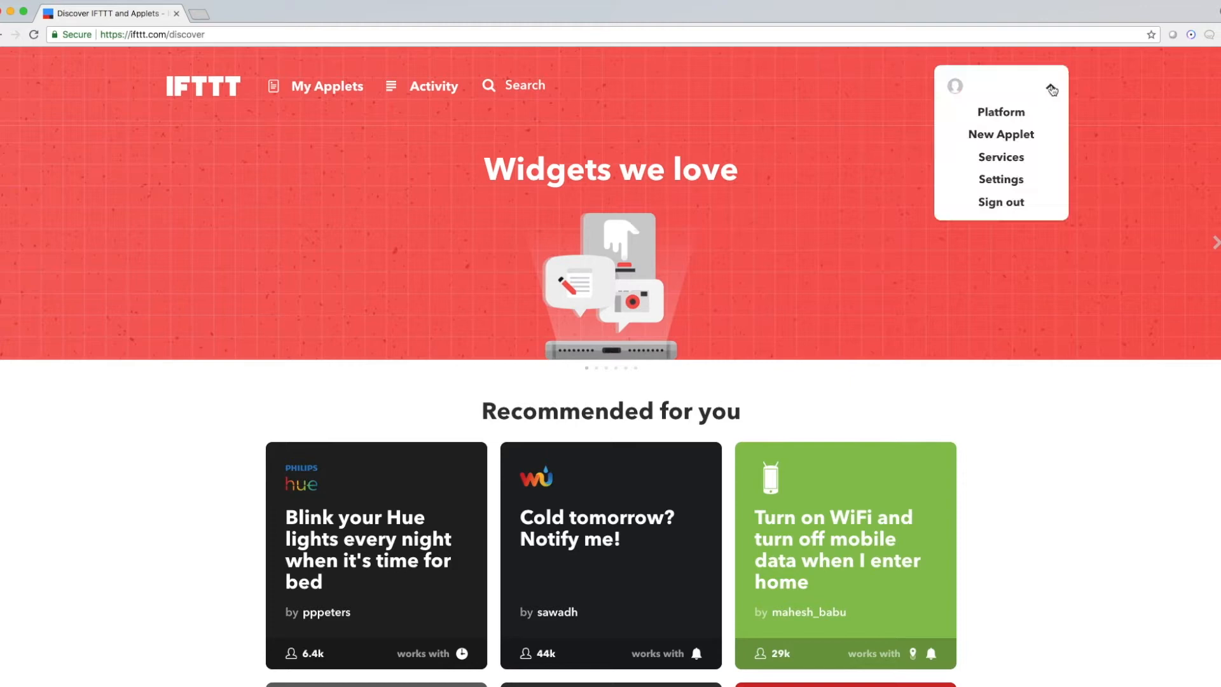
click(1001, 134)
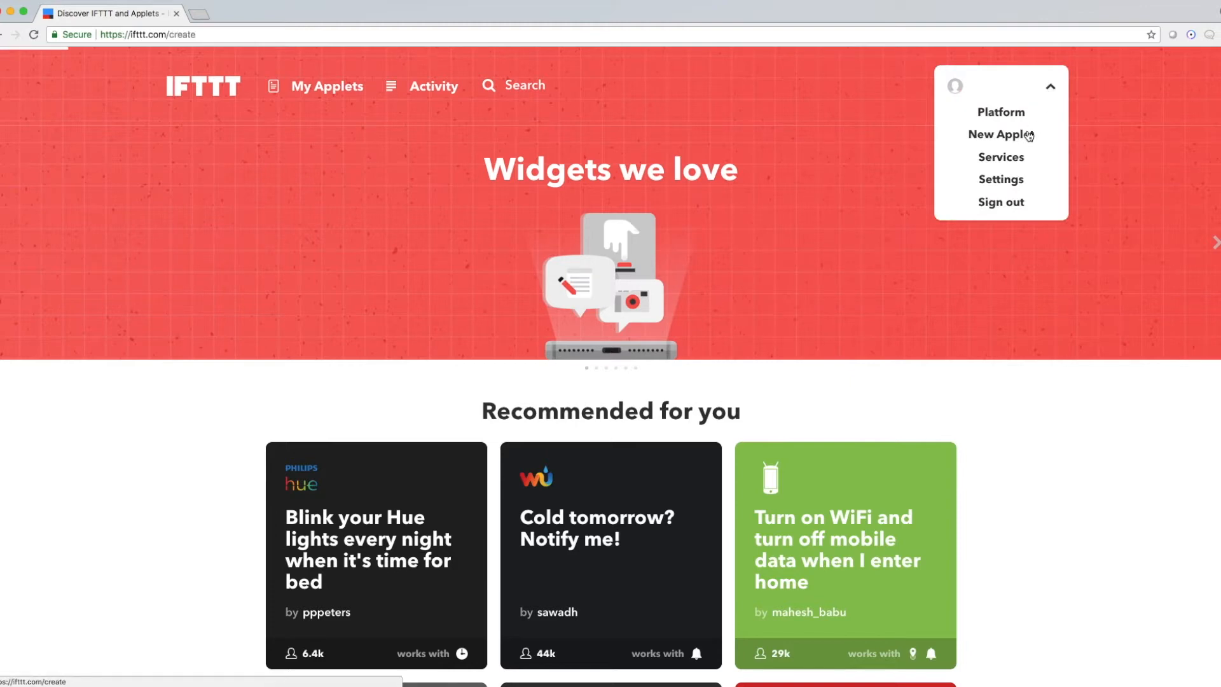
click(1001, 134)
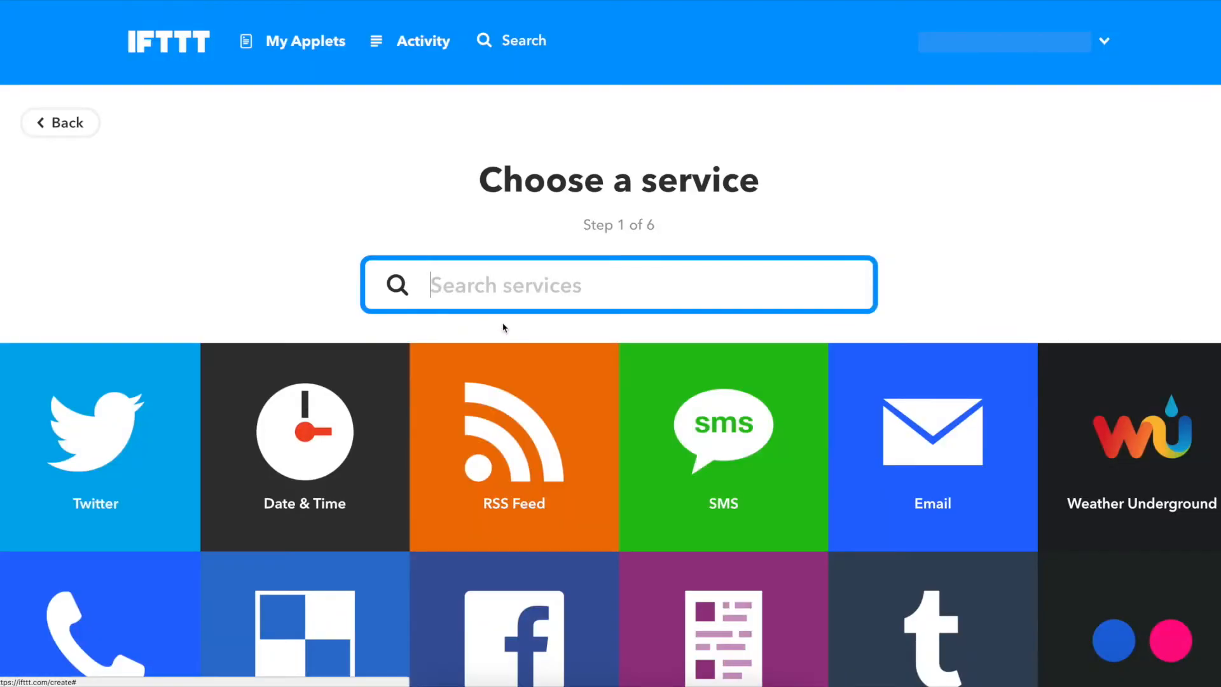
- Search services for 'Ring' and select Ring as the trigger service
text(Ring)
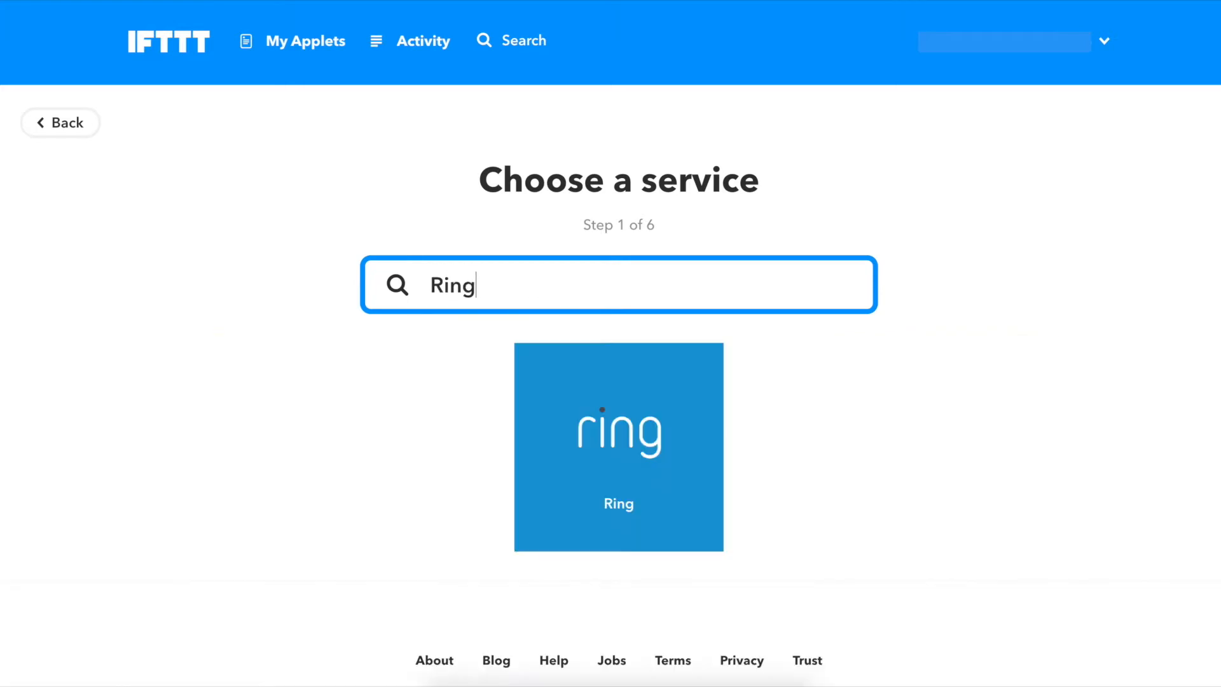
click(618, 448)
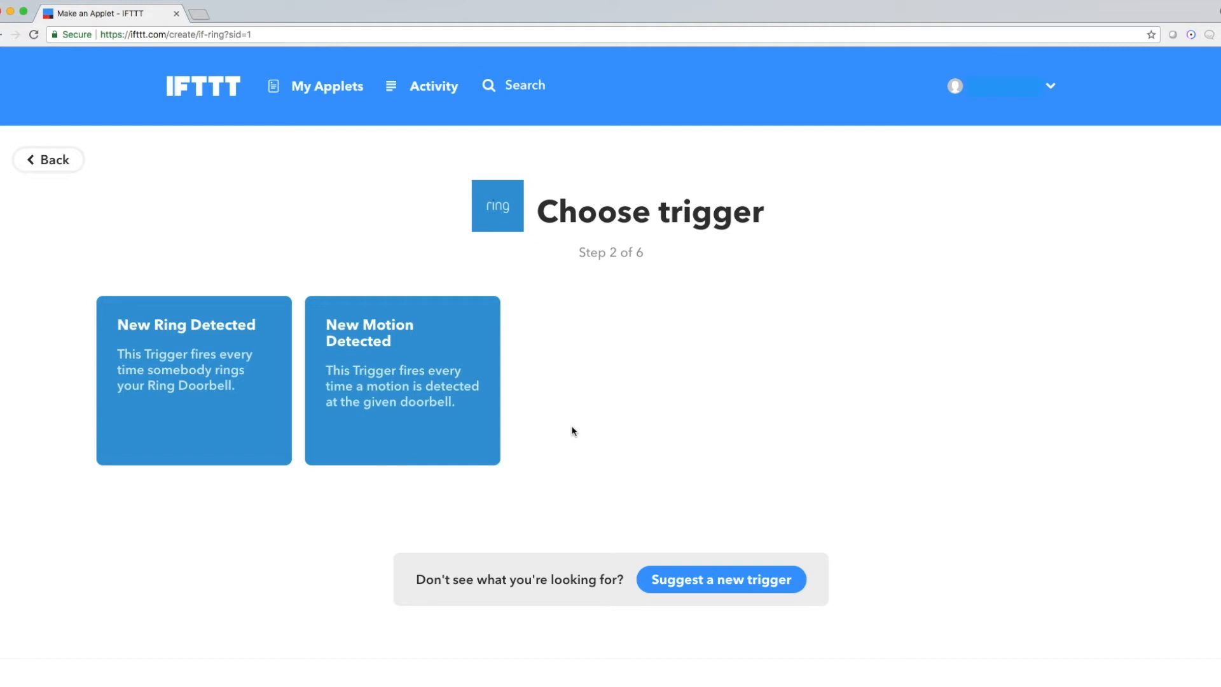
mouse_move(317, 392)
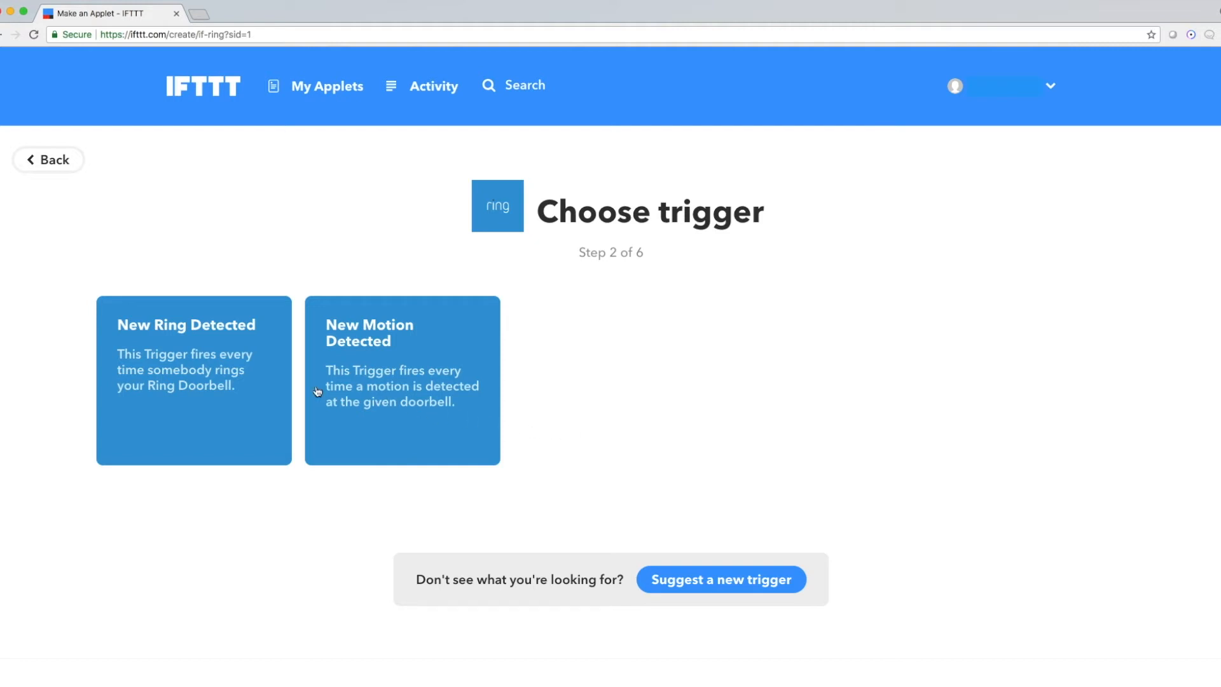
- Create a New Motion Detected trigger for the Front Door doorbell
click(402, 379)
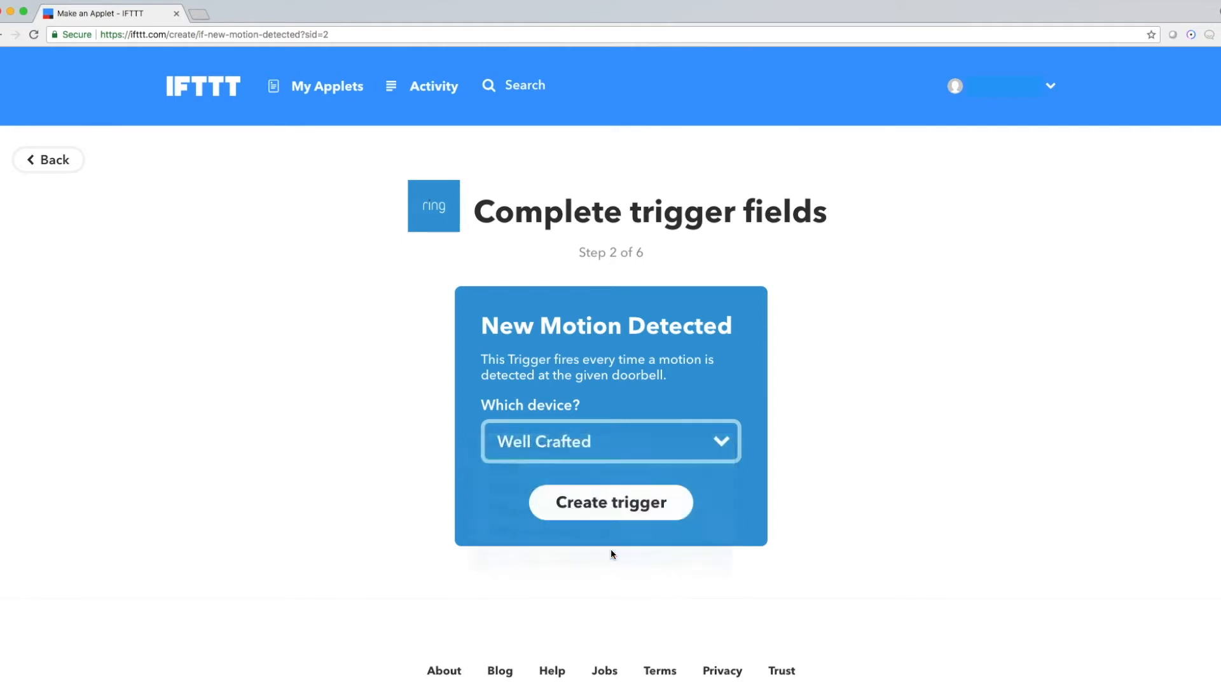
click(610, 442)
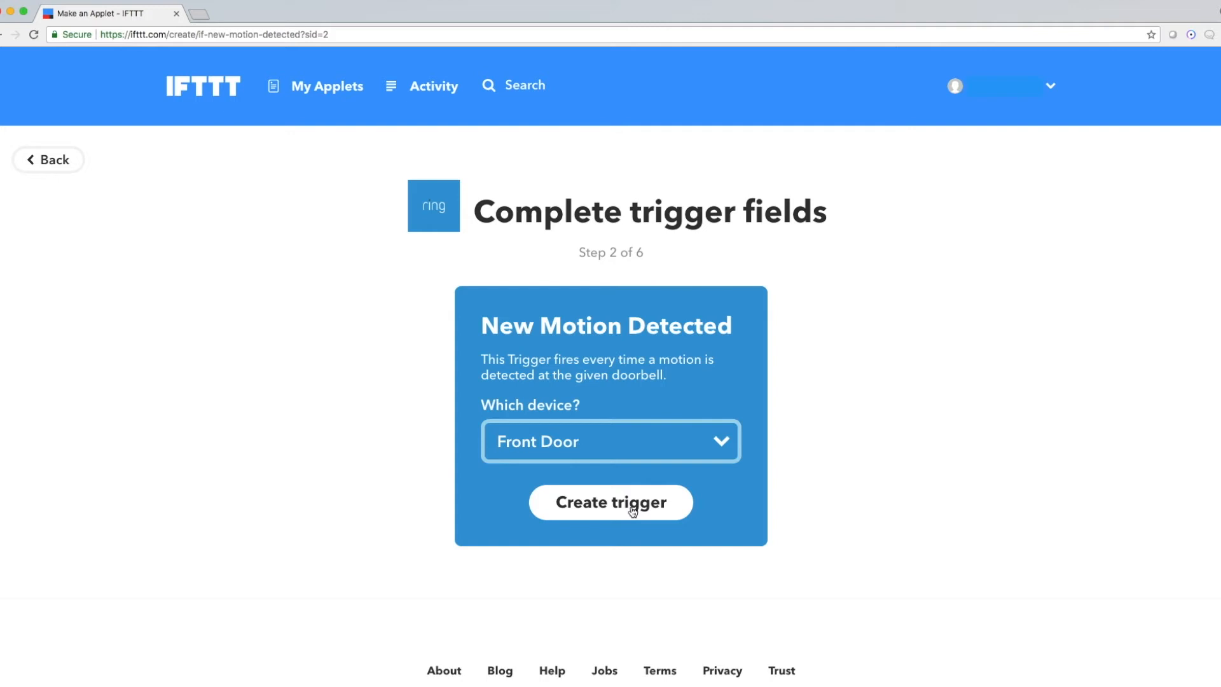
click(630, 508)
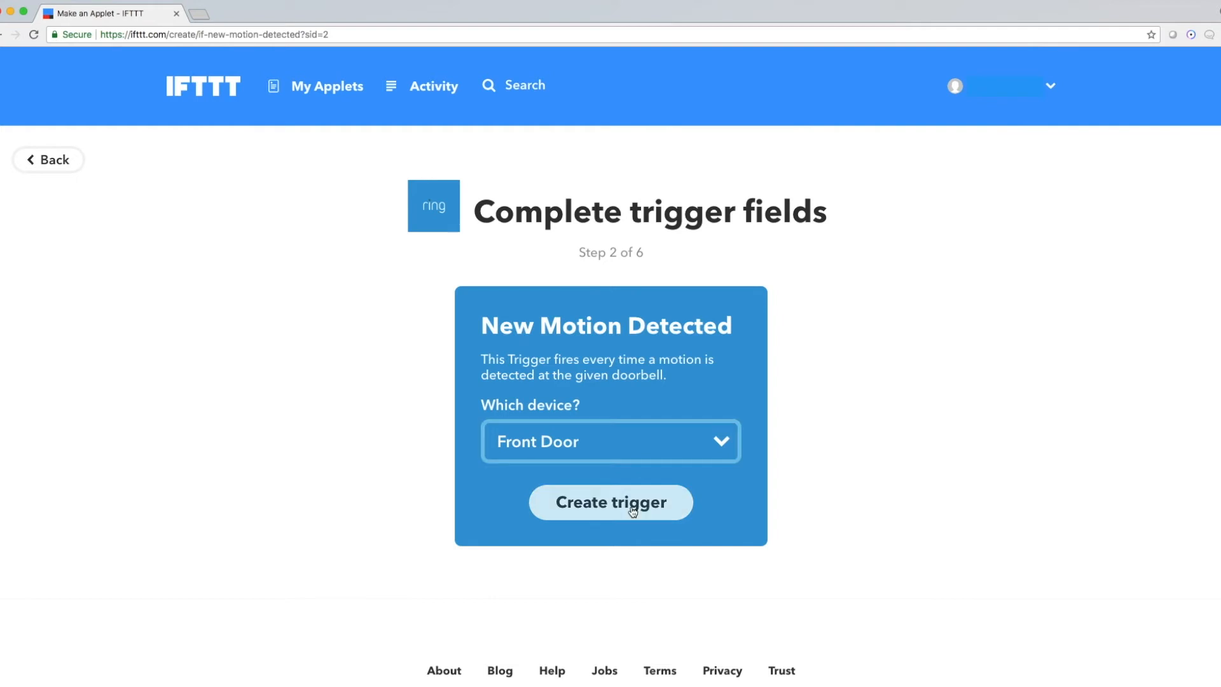
click(611, 503)
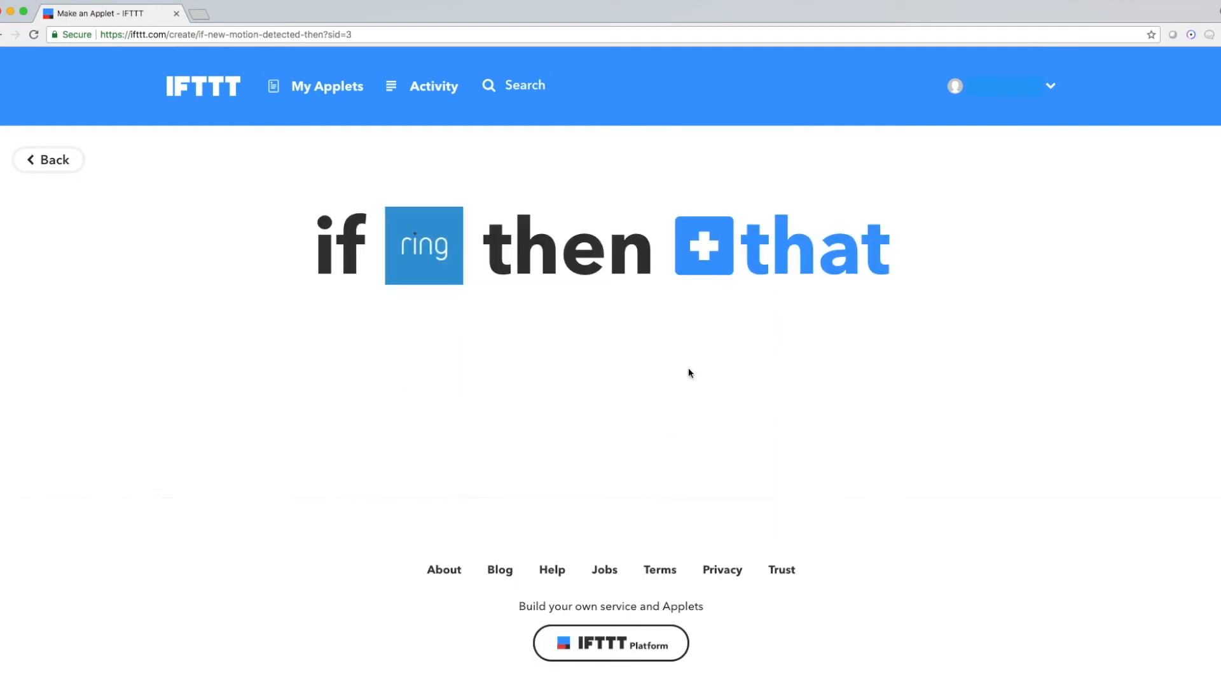
- Search 'Li' and select LifeShield as the 'that' action service
click(703, 249)
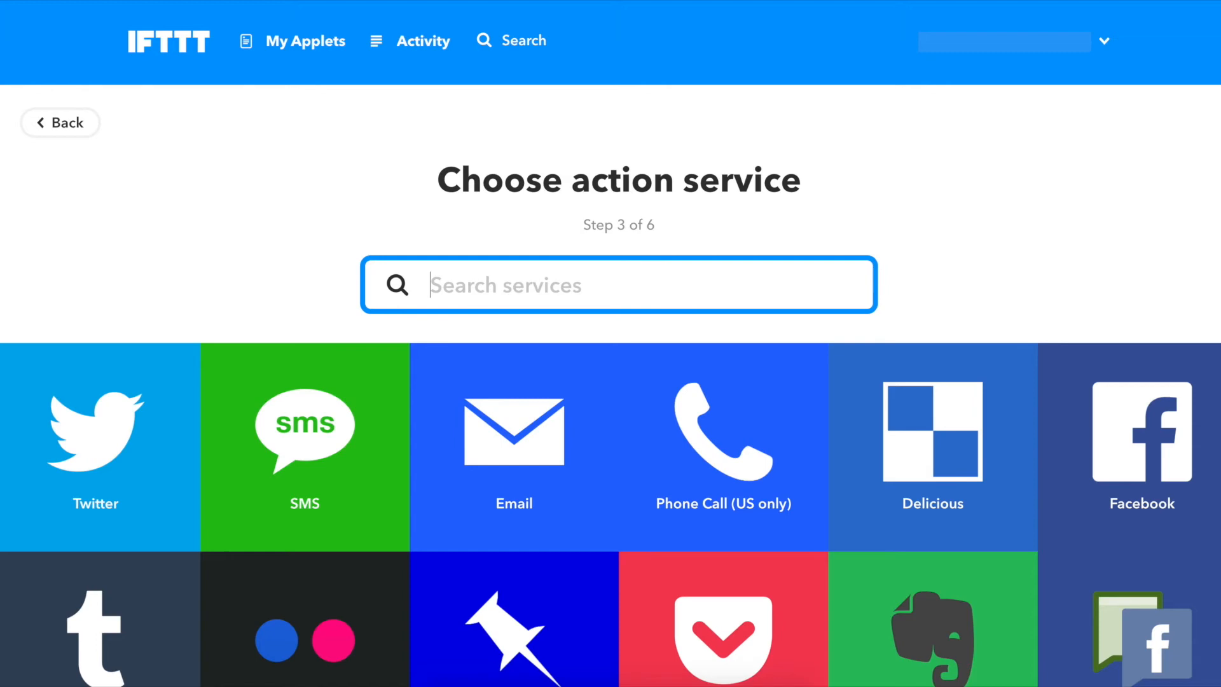
text(Li)
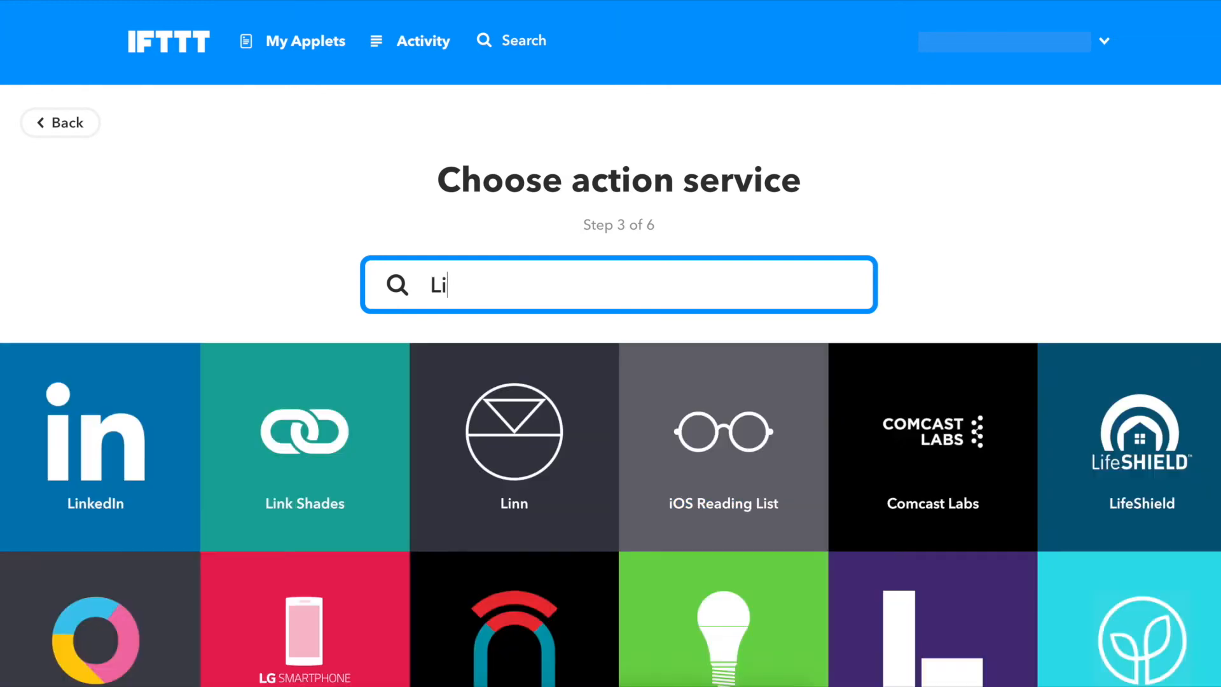
click(1141, 447)
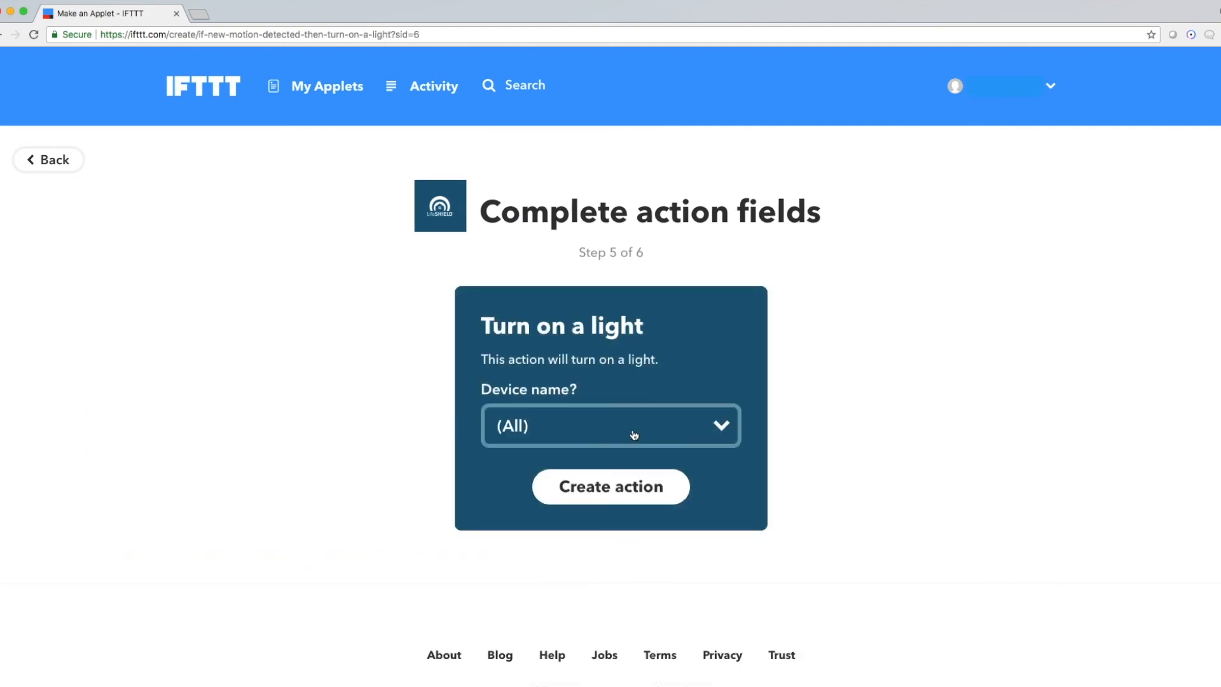
- Create a Turn on a light action targeting the Front Light device
click(611, 426)
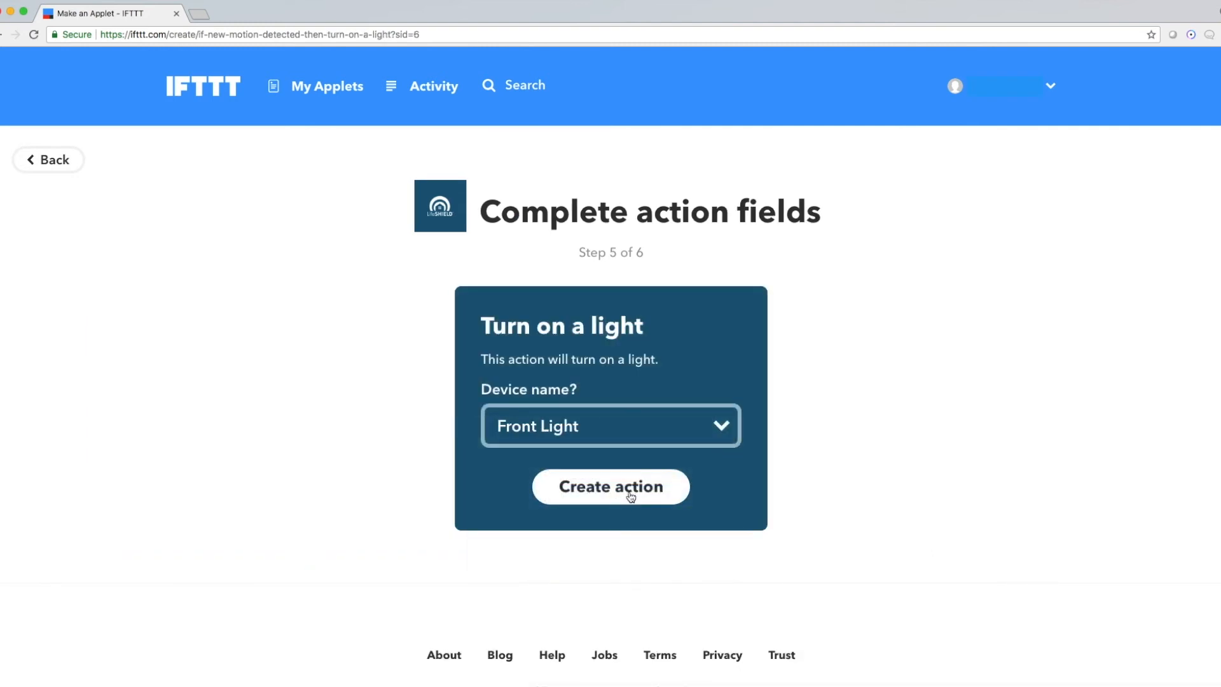
click(611, 487)
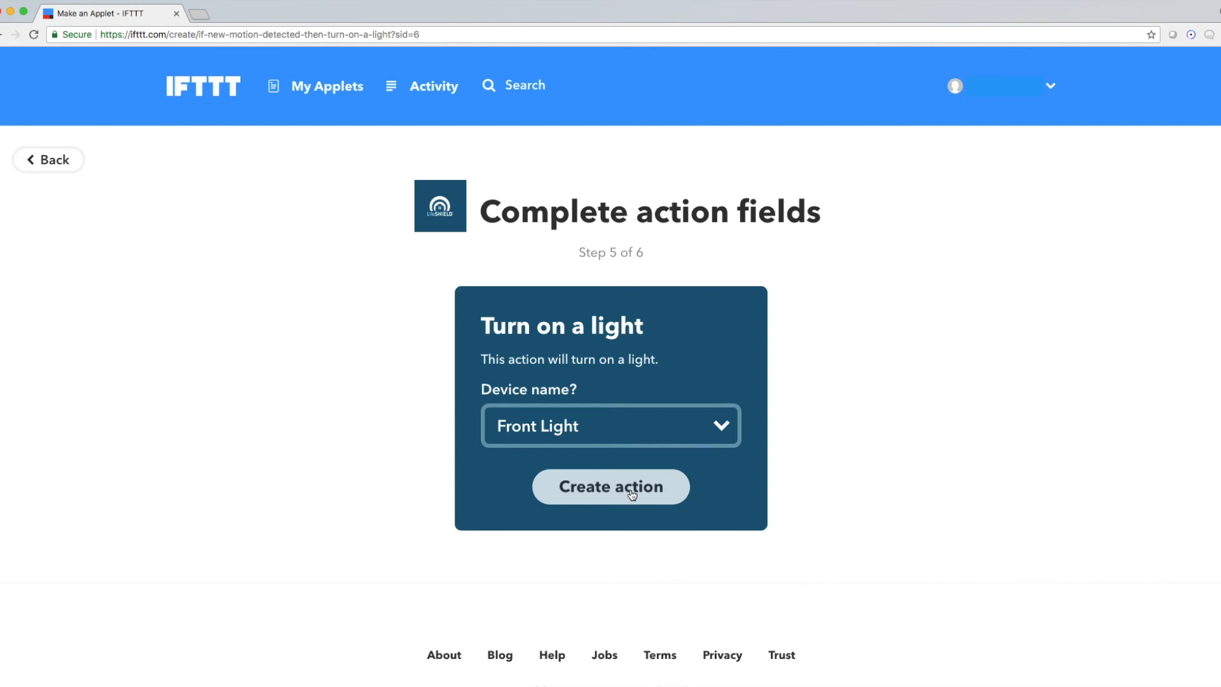
click(610, 486)
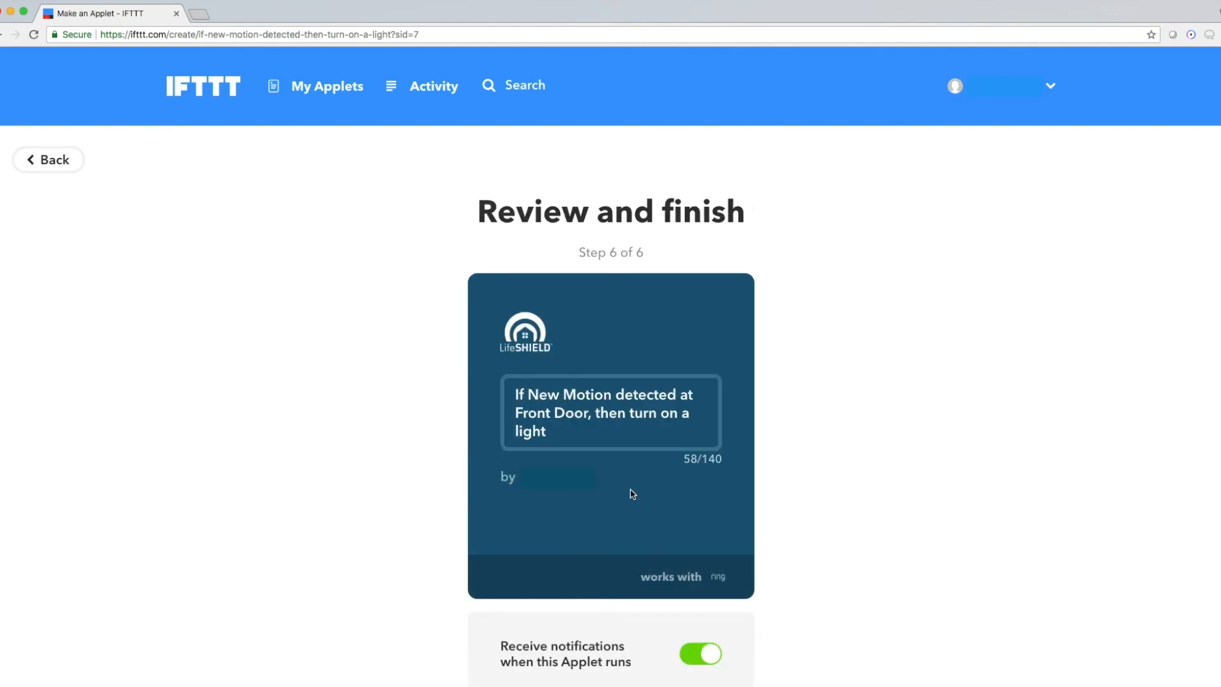
- Finish the review so the motion-to-Front-Light applet is saved and switched on
scroll(down, 3)
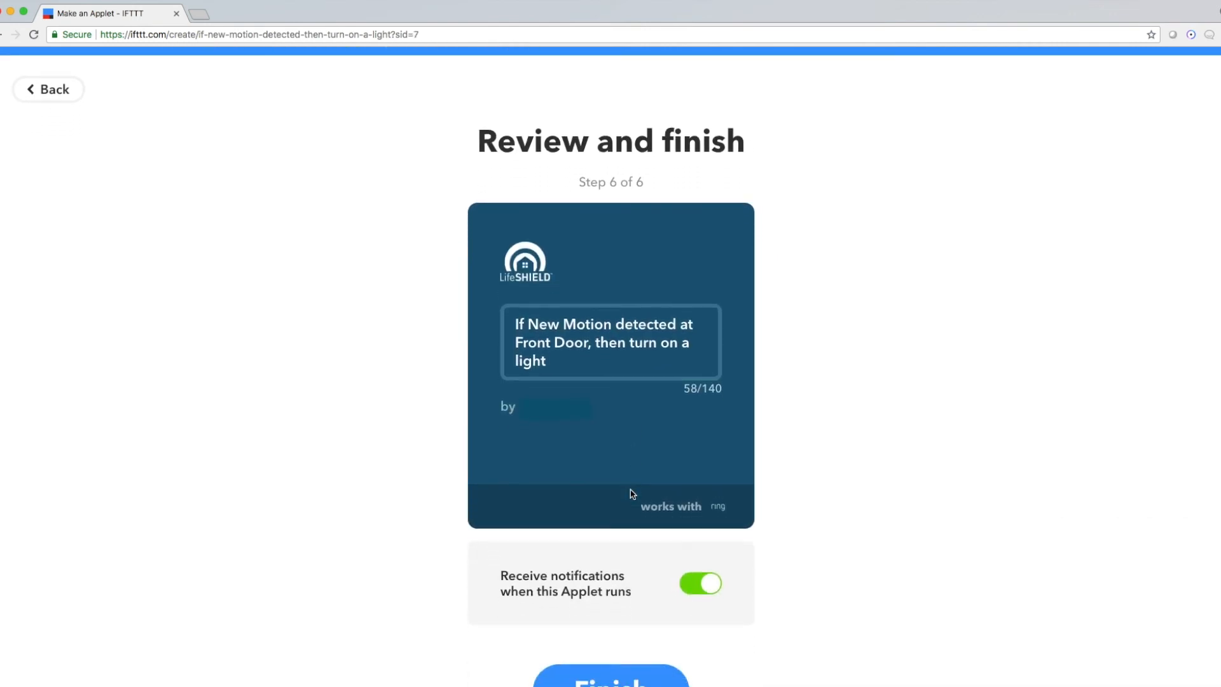
scroll(down, 3)
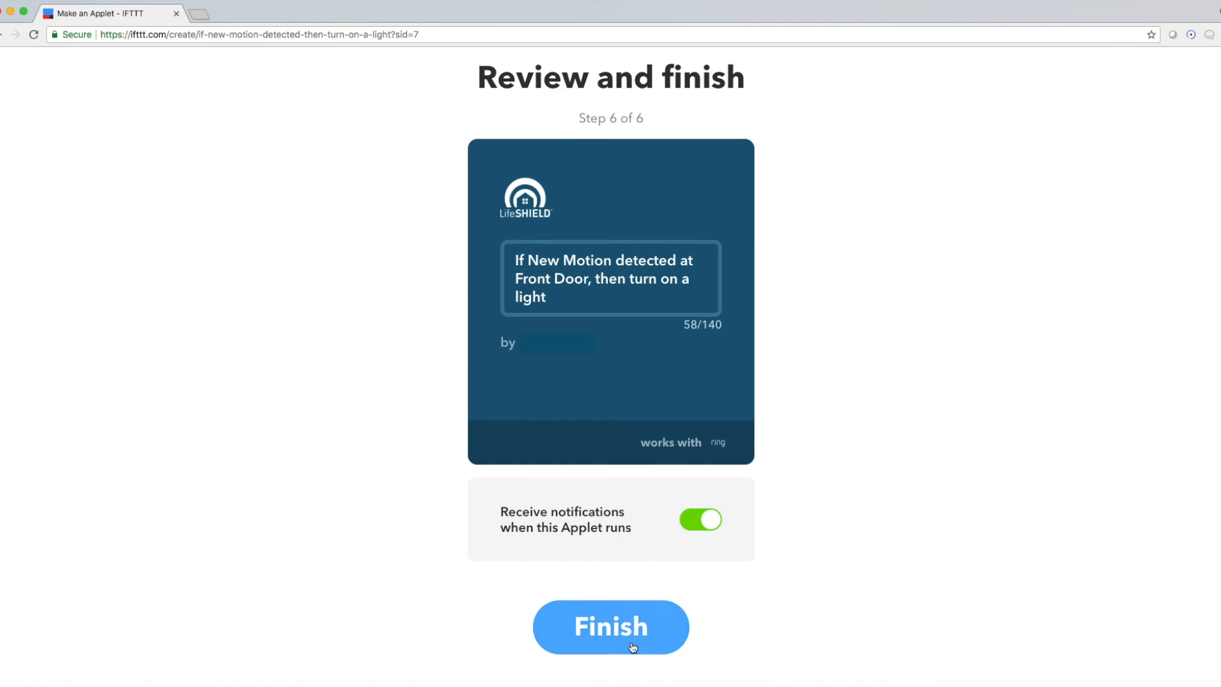
click(610, 627)
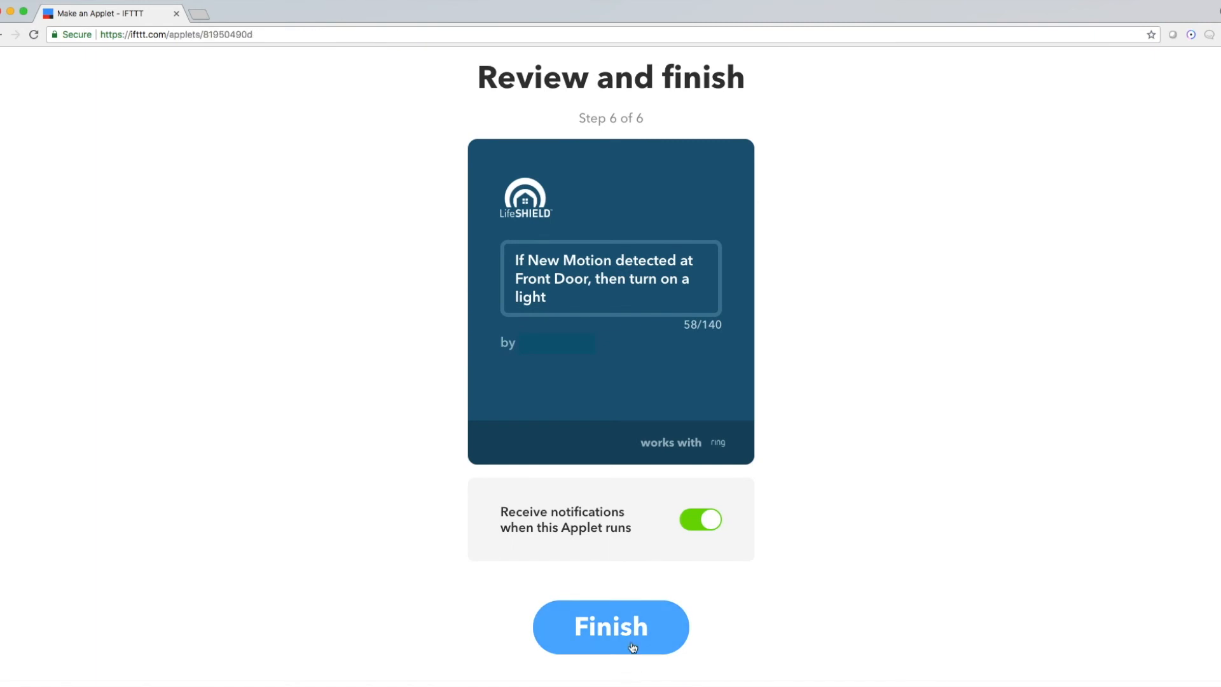
click(610, 626)
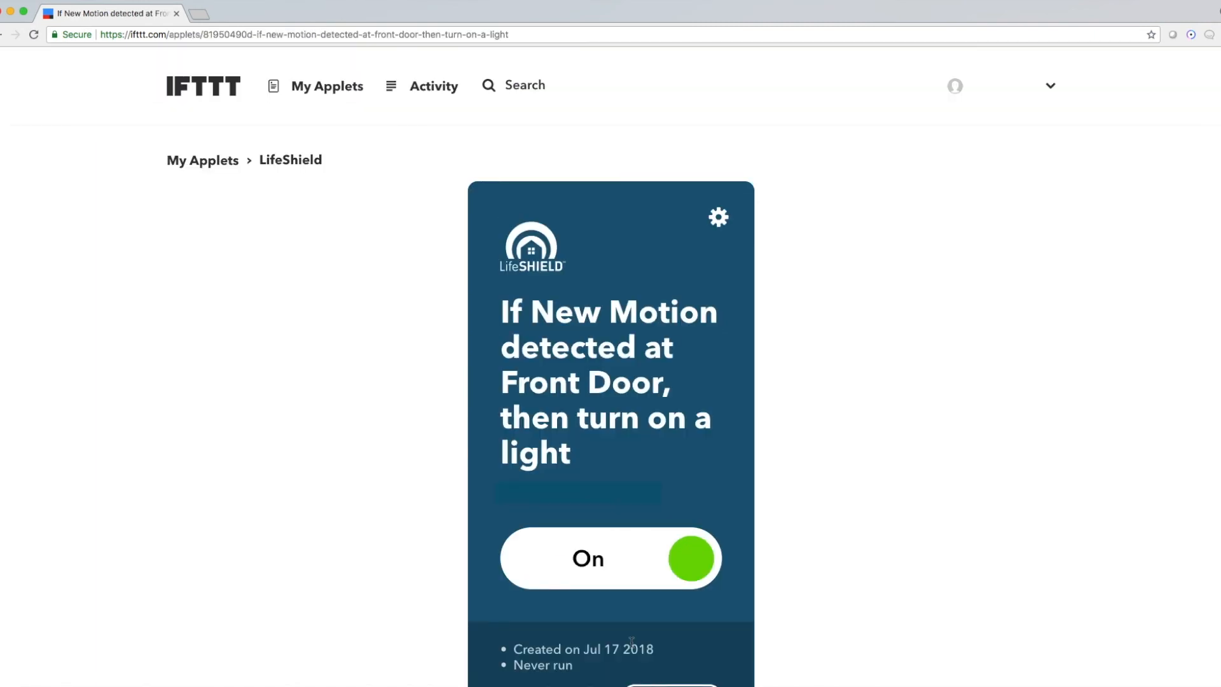